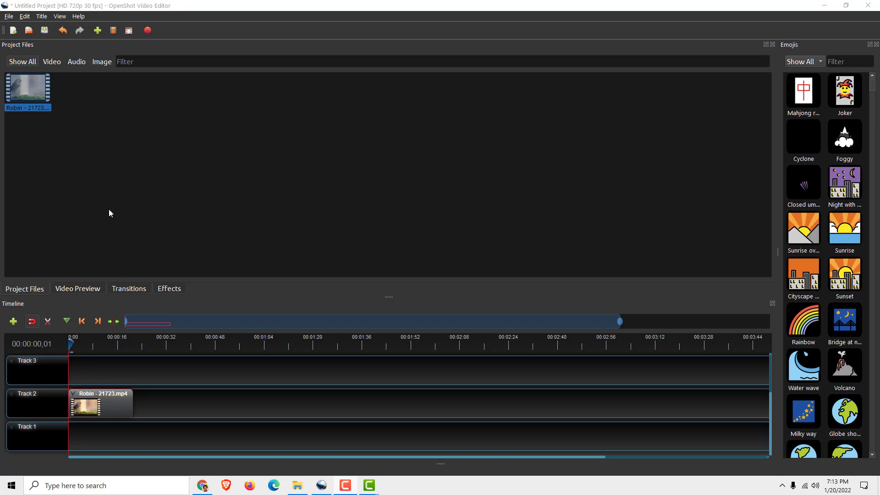
pyautogui.moveTo(101, 207)
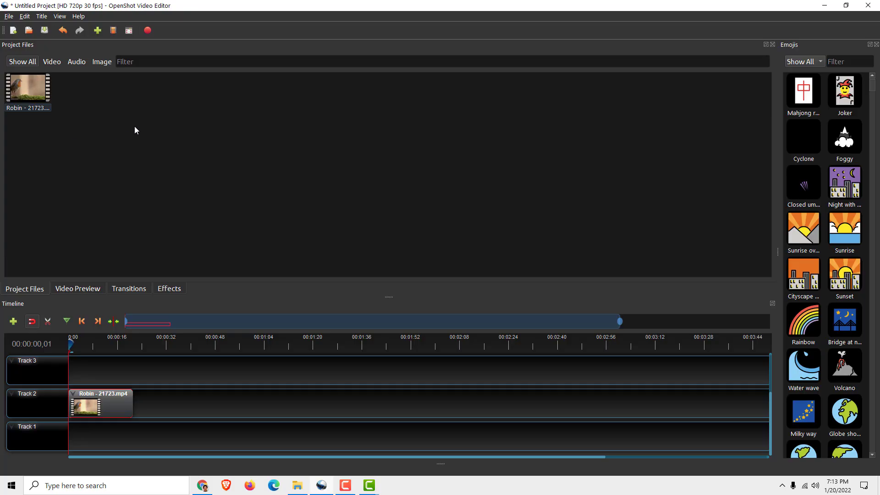
# - Preview the robin clip, return to Project Files, and bring up the Title menu
pyautogui.click(77, 289)
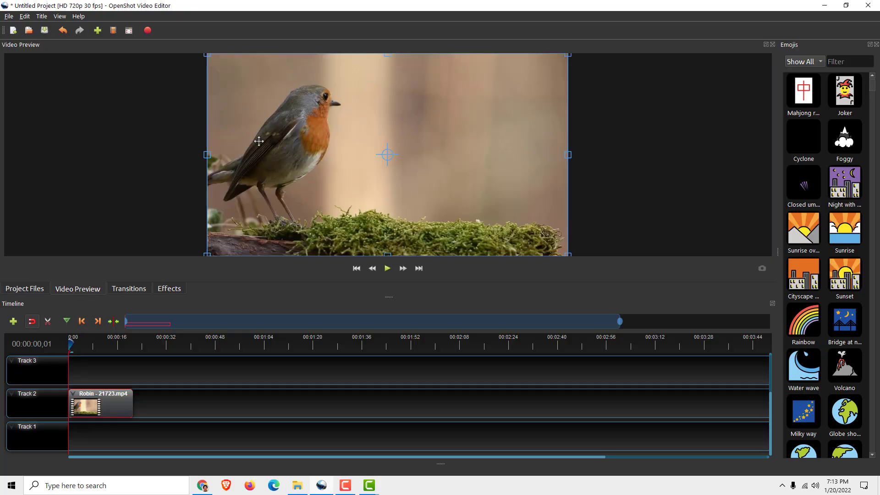
pyautogui.click(24, 289)
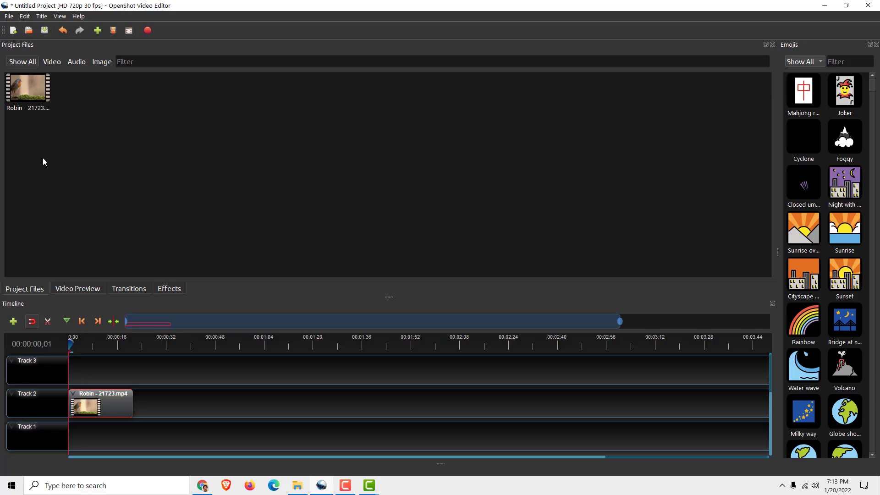
pyautogui.click(42, 16)
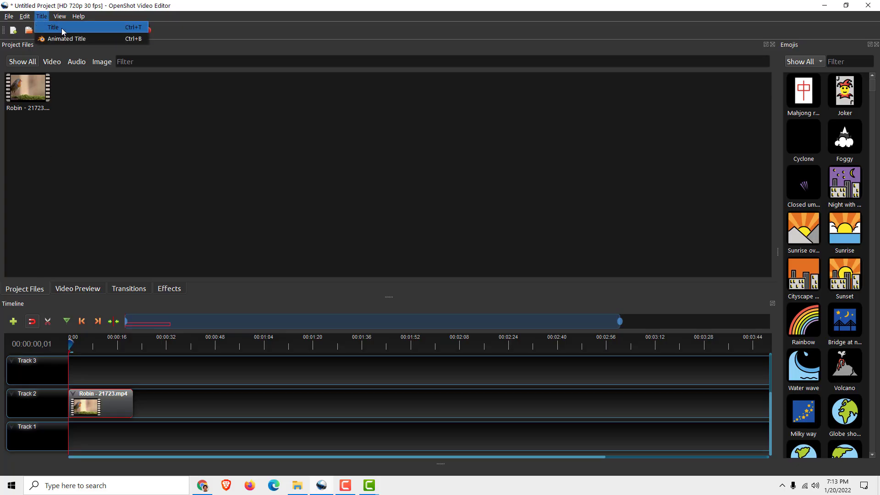
# - Create a new Cloud 1 title with Line 1 'Bird' and Line 2 'Nice!'
pyautogui.click(52, 26)
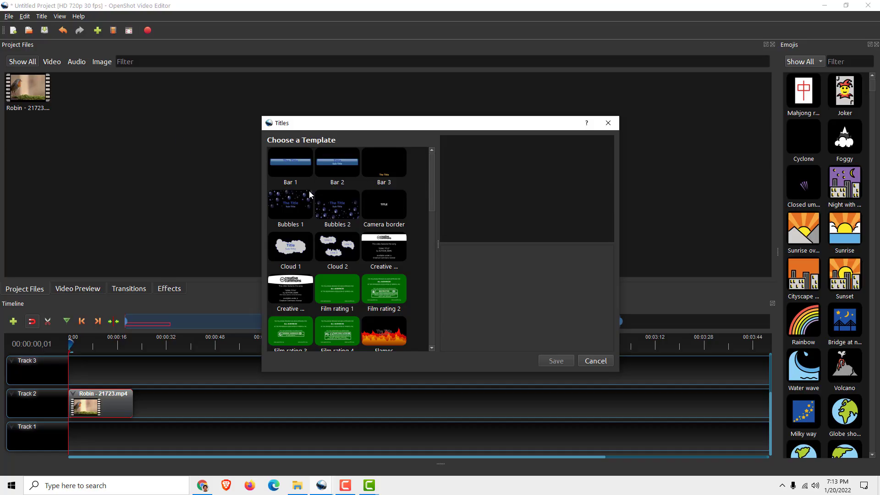
pyautogui.click(290, 246)
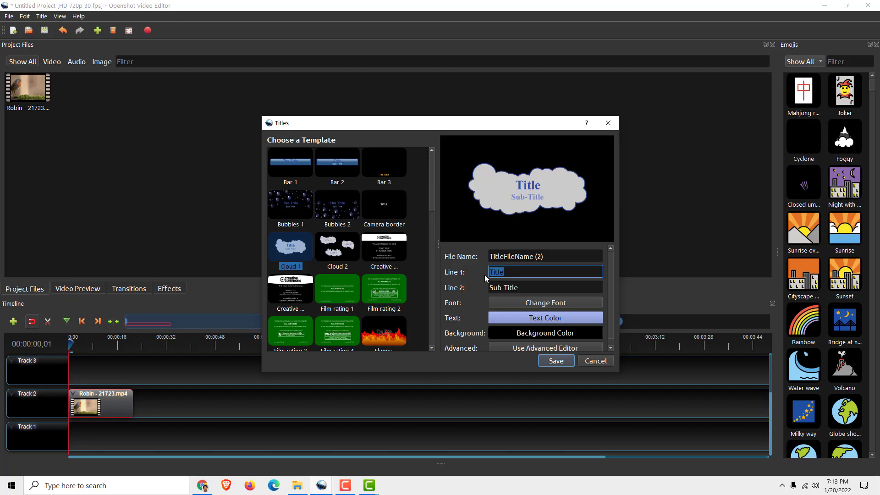
pyautogui.write('Bird')
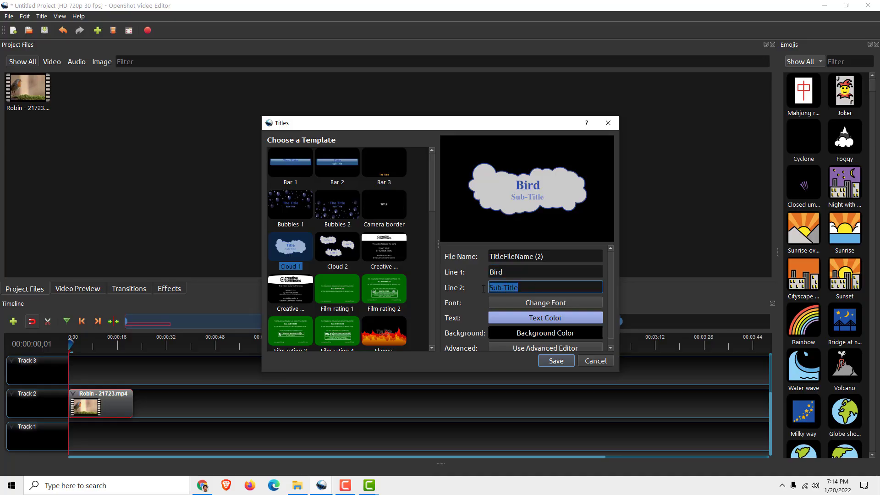
pyautogui.write('Nice!')
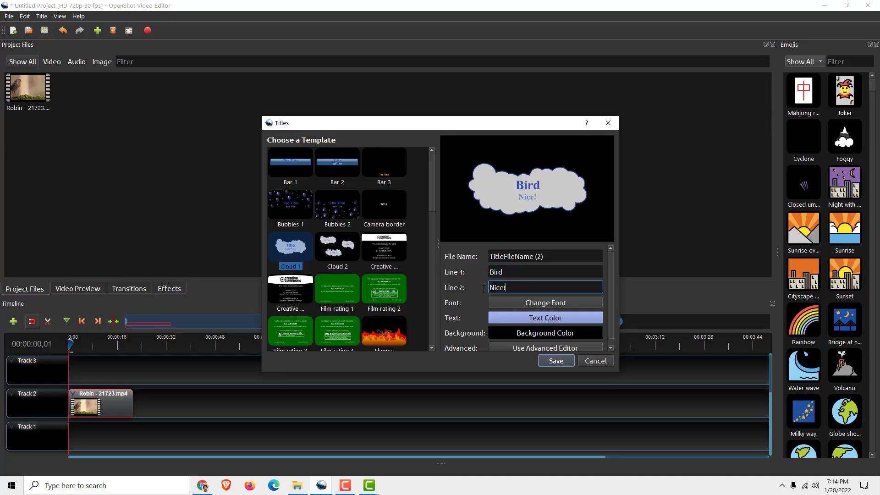
# - Set the title text colour to deep blue and save the title into the project
pyautogui.click(544, 302)
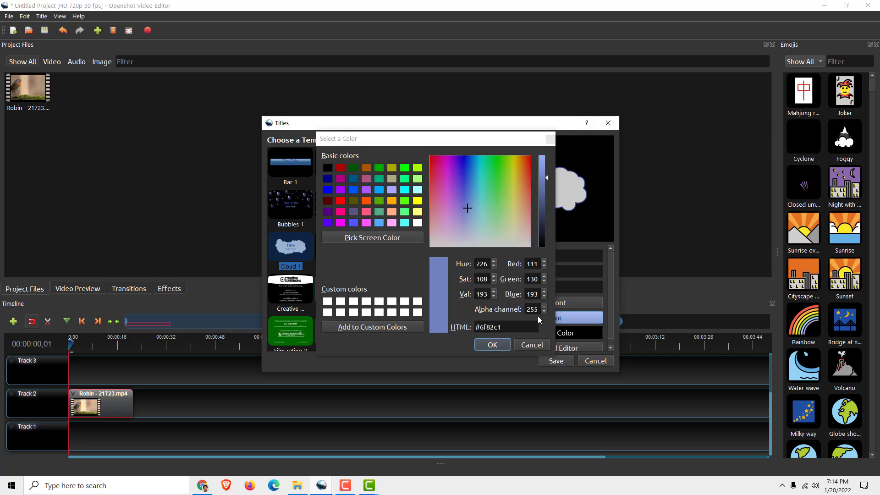
pyautogui.click(465, 156)
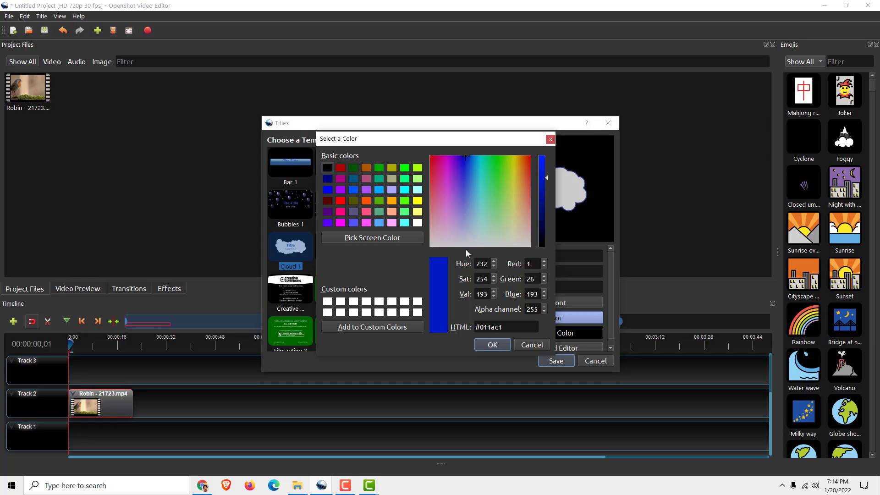
pyautogui.click(491, 344)
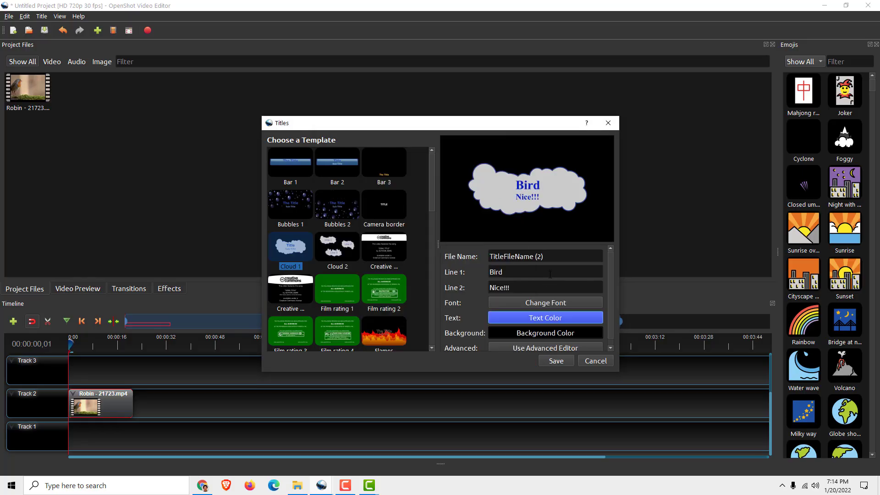
pyautogui.click(554, 360)
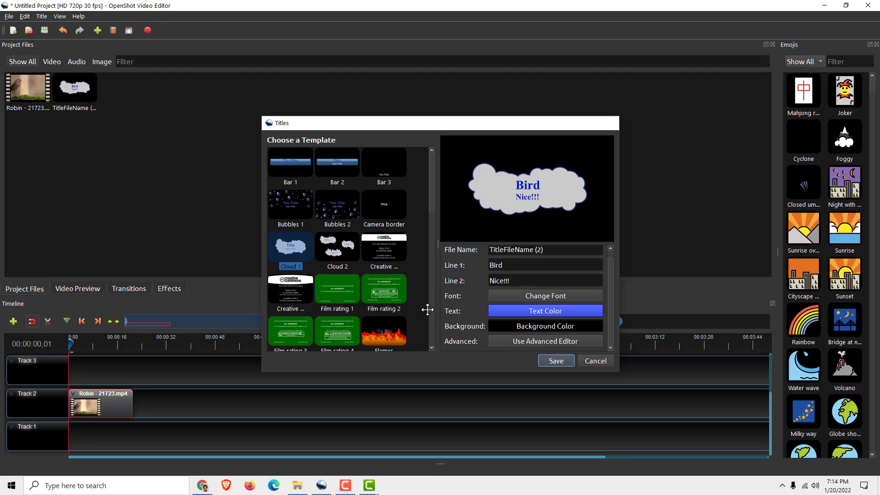
# - Add the Bird title clip onto Track 3 above the robin video
pyautogui.click(555, 360)
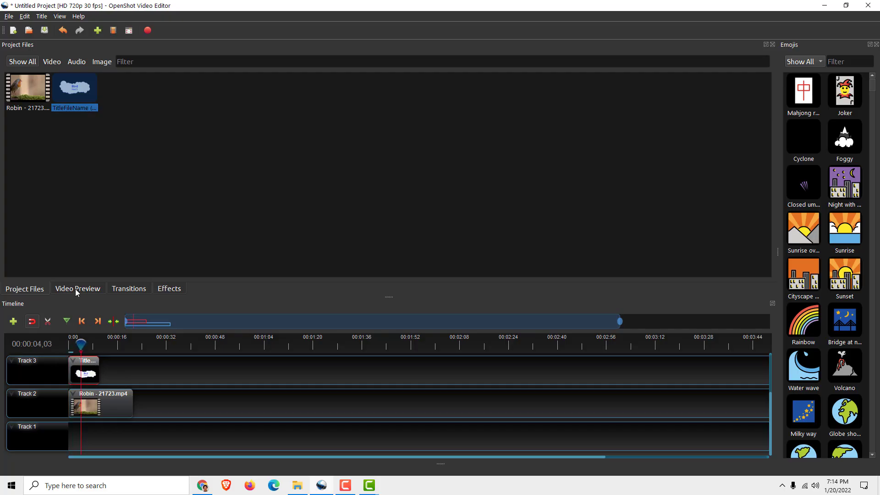
# - Move the cloud title into the top-right corner of the robin video in the preview
pyautogui.click(77, 288)
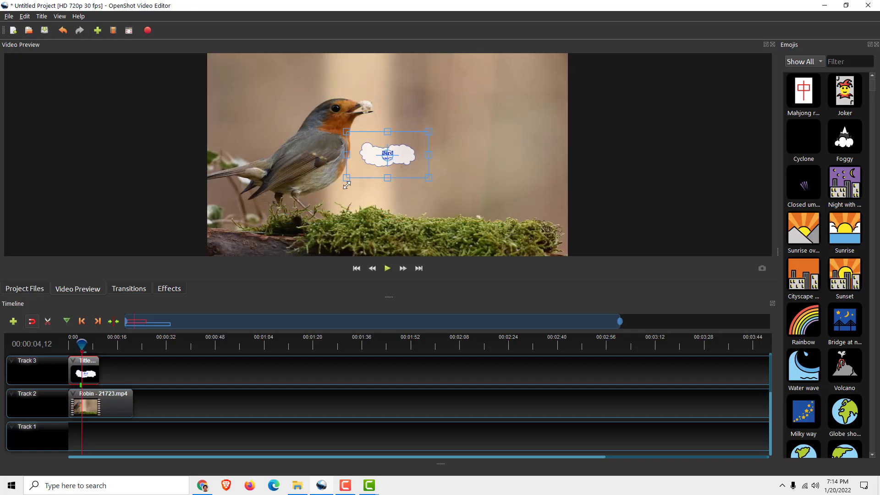
pyautogui.moveTo(387, 156); pyautogui.dragTo(491, 91)
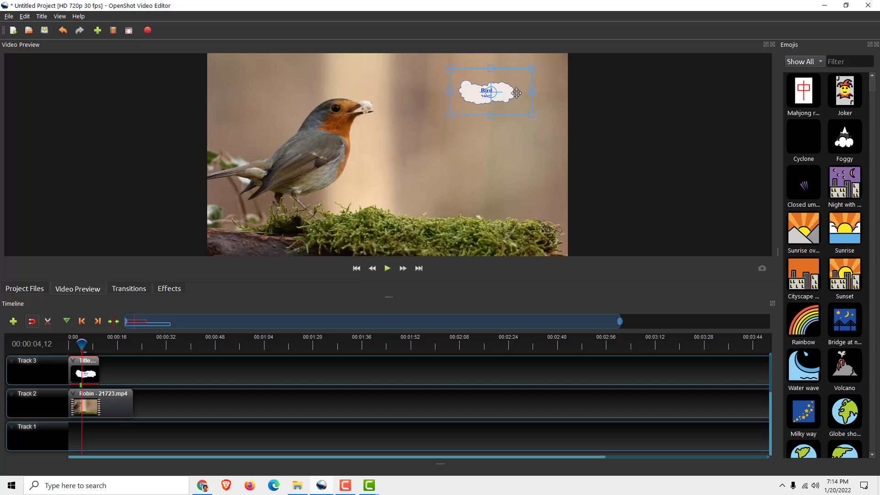